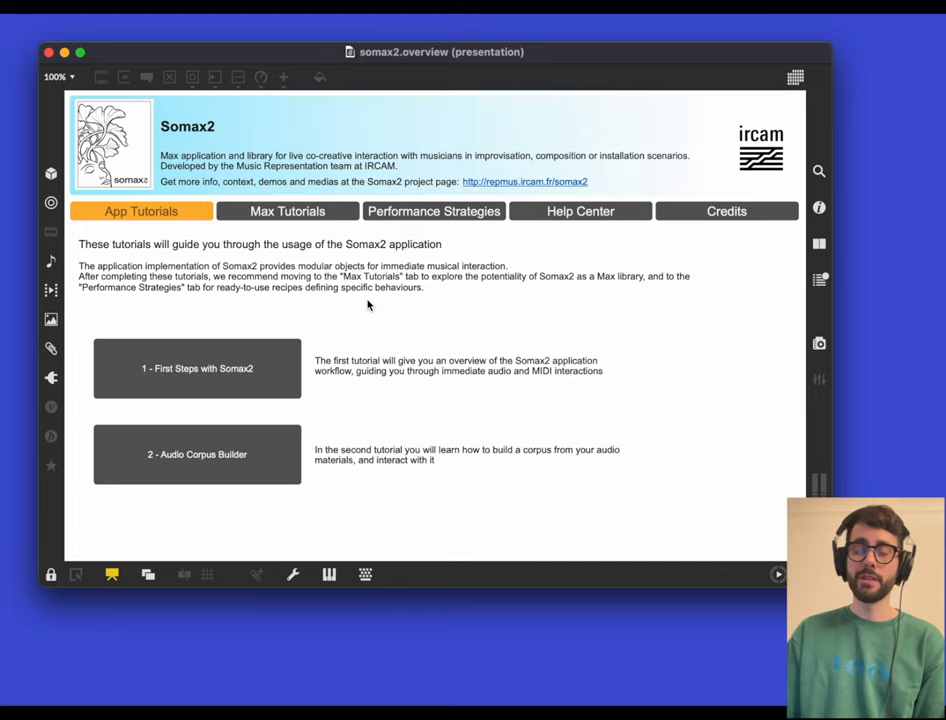
mouse_move(390, 330)
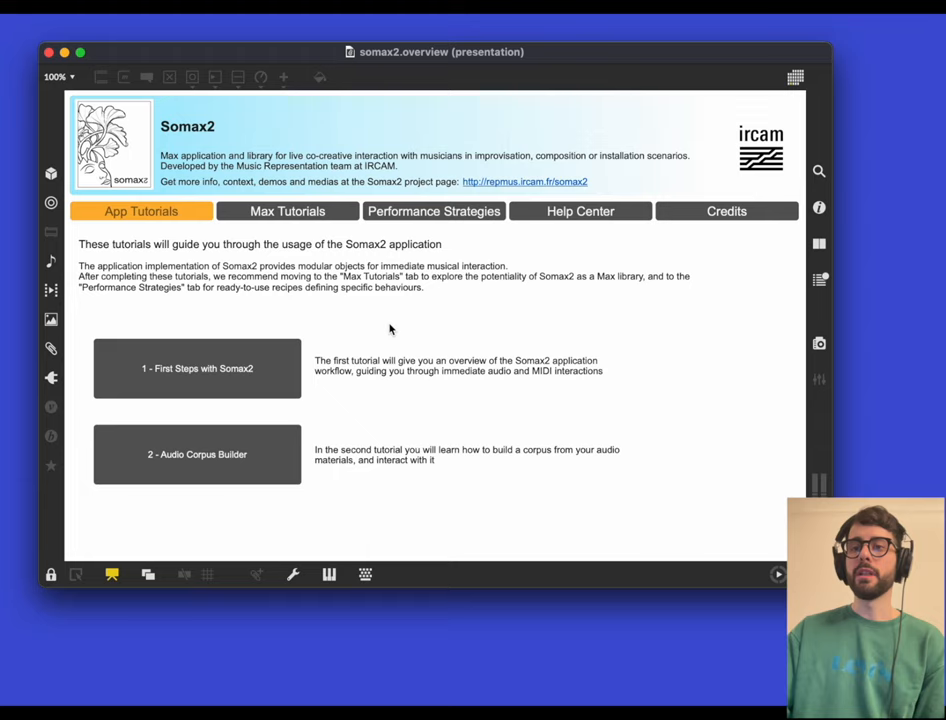
mouse_move(498, 366)
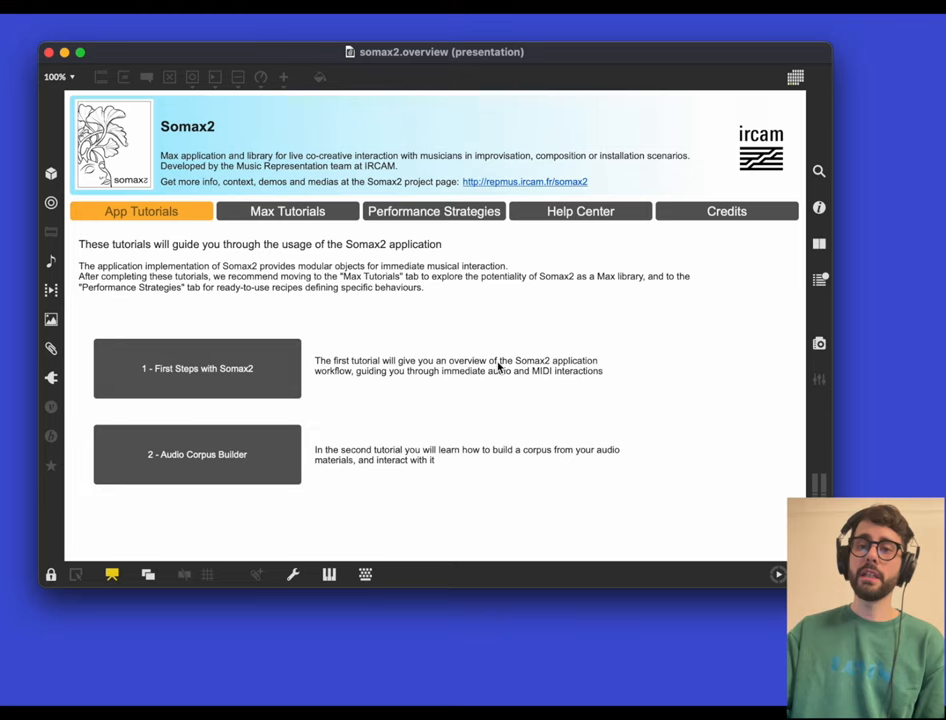
mouse_move(190, 372)
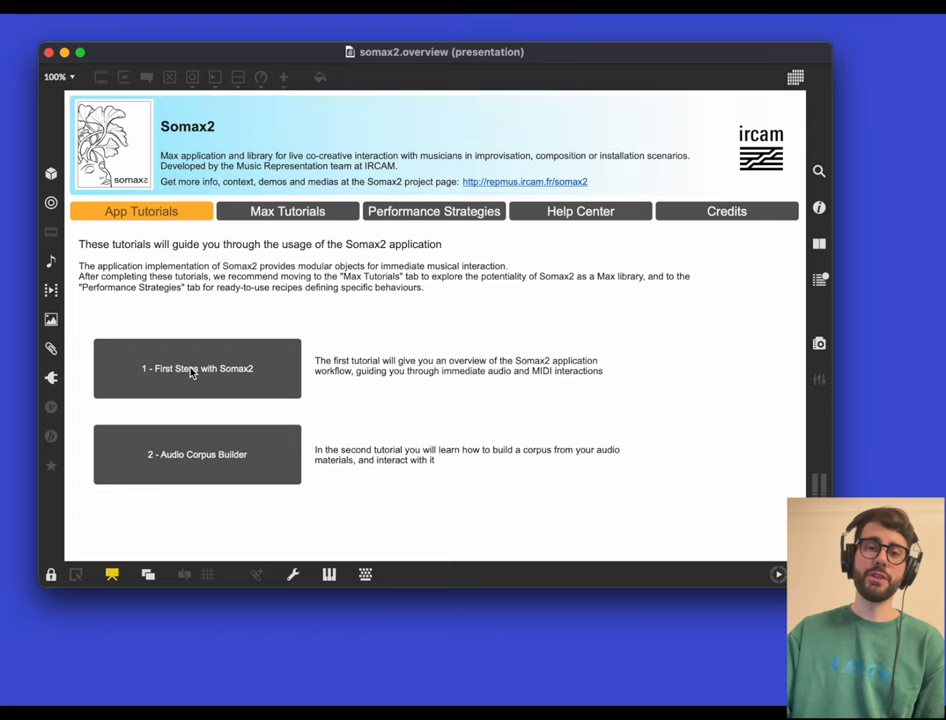
mouse_move(138, 330)
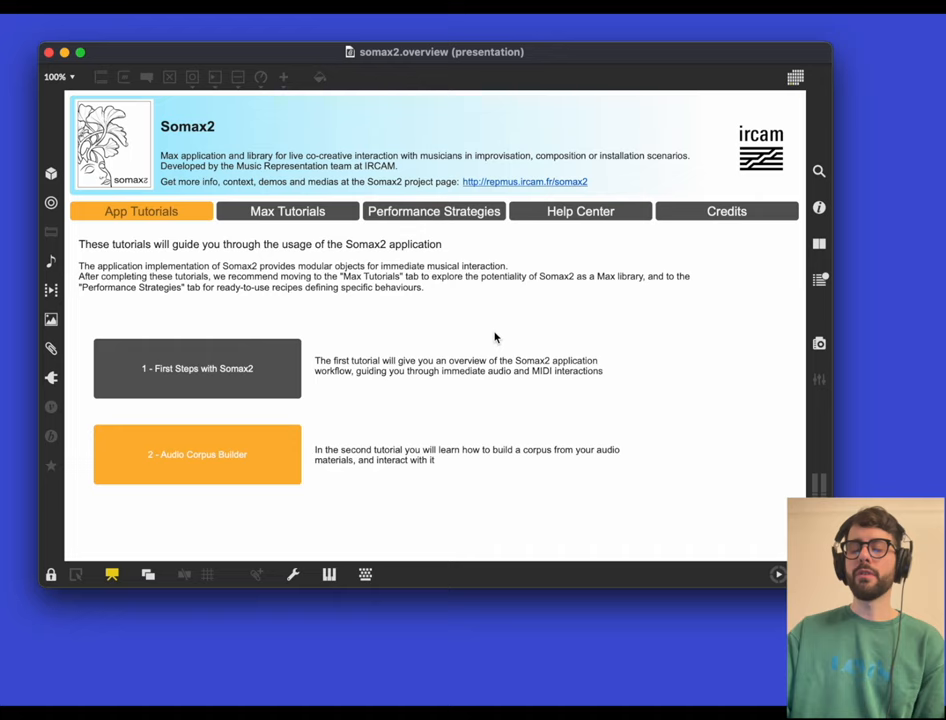
Step: Open the '2 - Audio Corpus Builder' tutorial from the App Tutorials tab
left_click(197, 454)
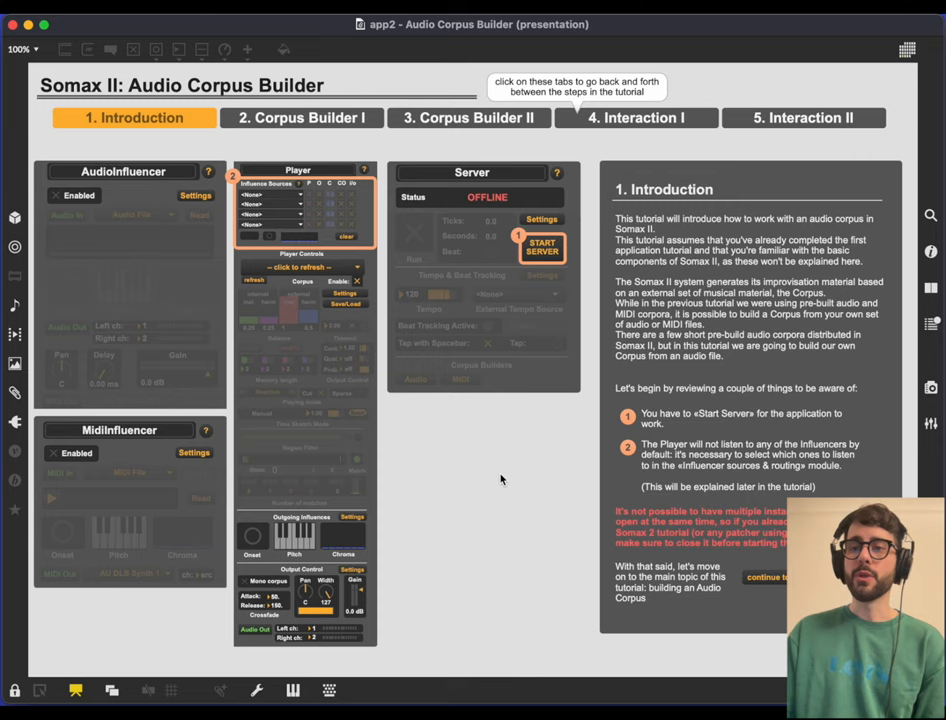
mouse_move(513, 371)
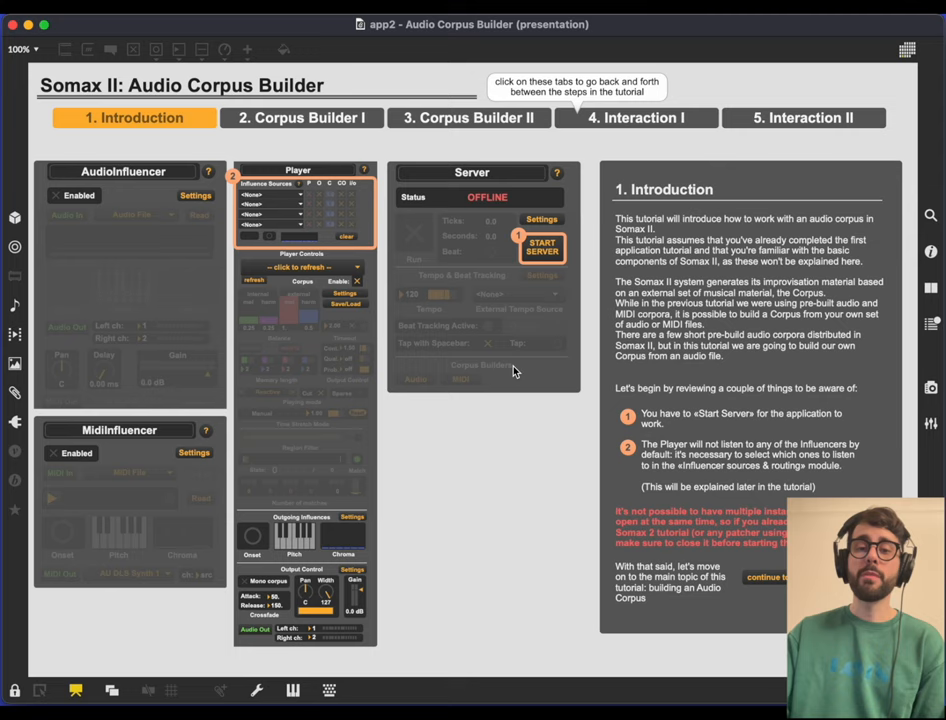
mouse_move(507, 447)
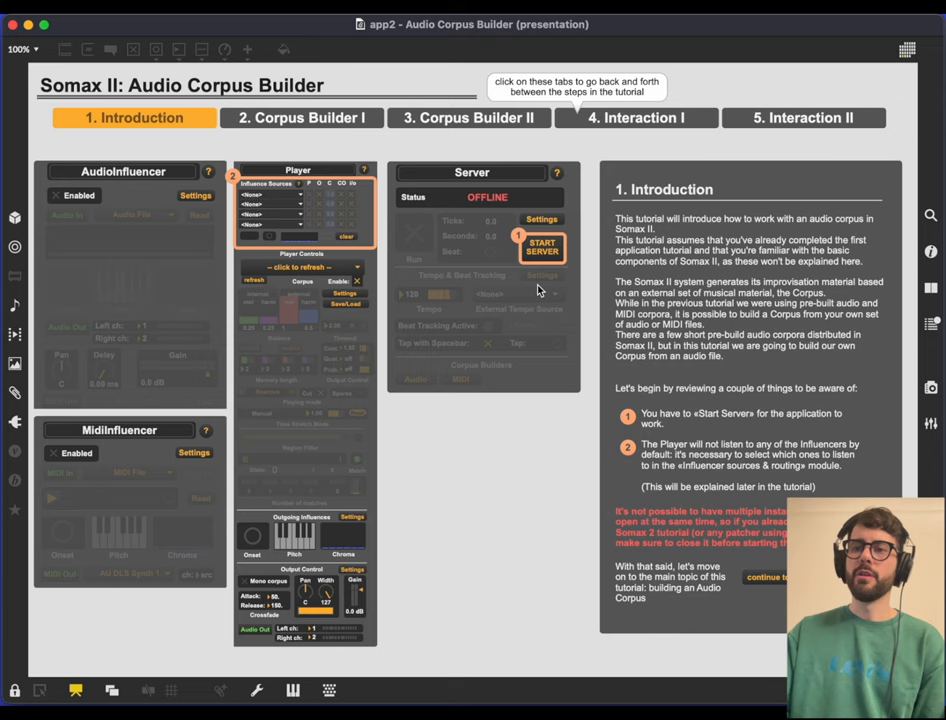
Step: Start the Somax server and return from its console to the tutorial
left_click(542, 245)
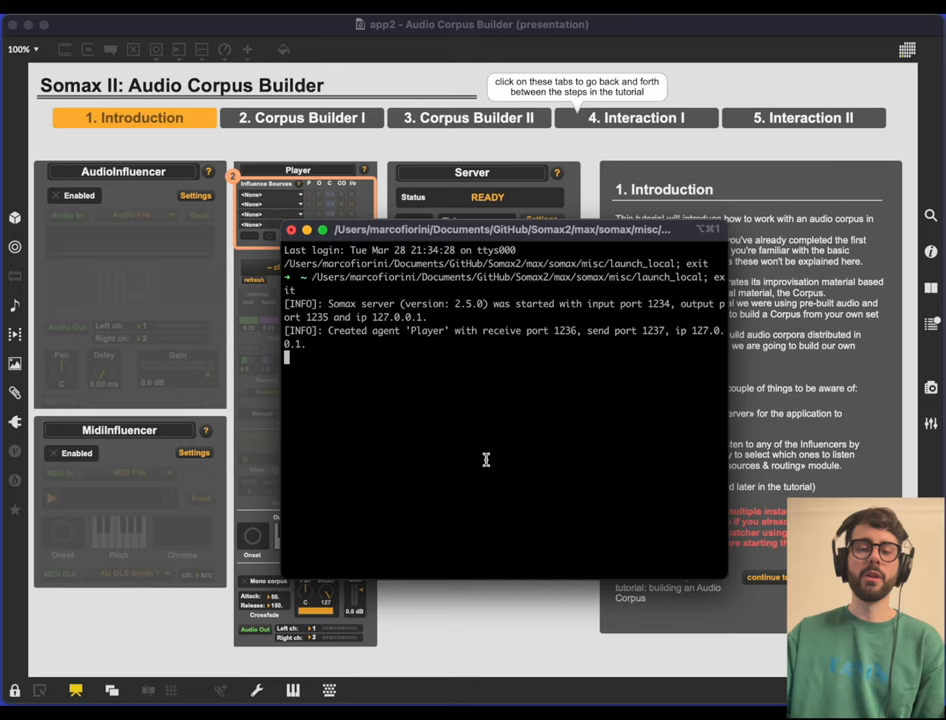
left_click(291, 230)
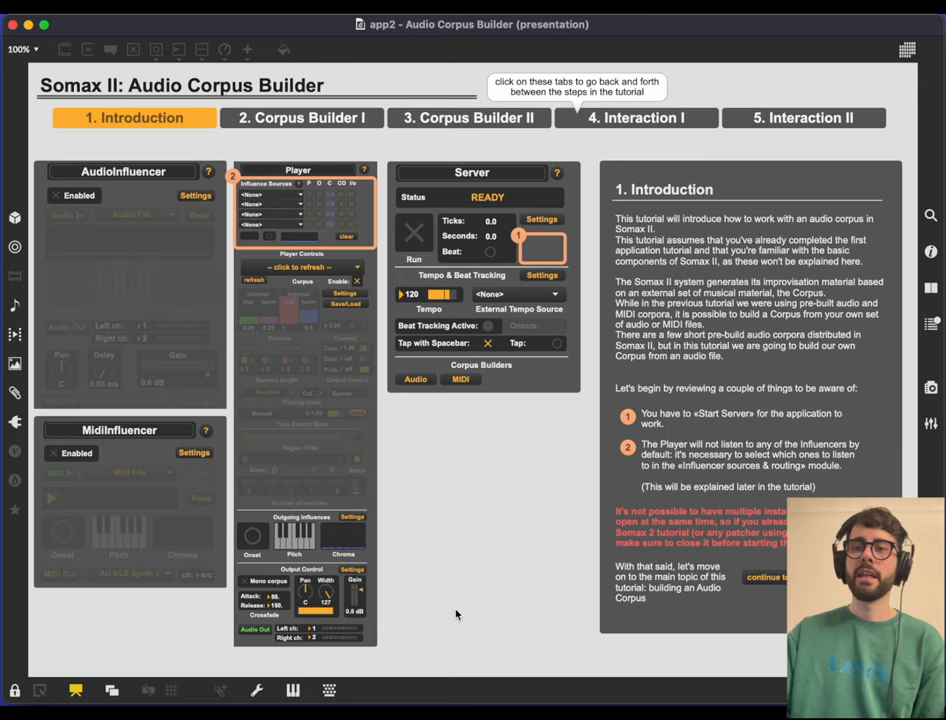
mouse_move(273, 199)
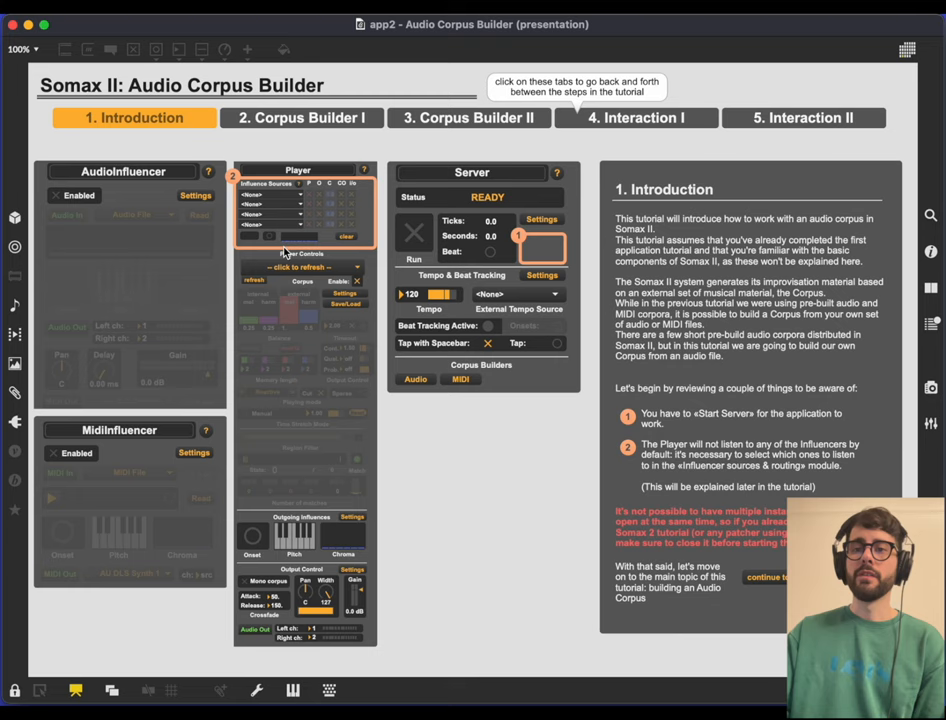
left_click(284, 279)
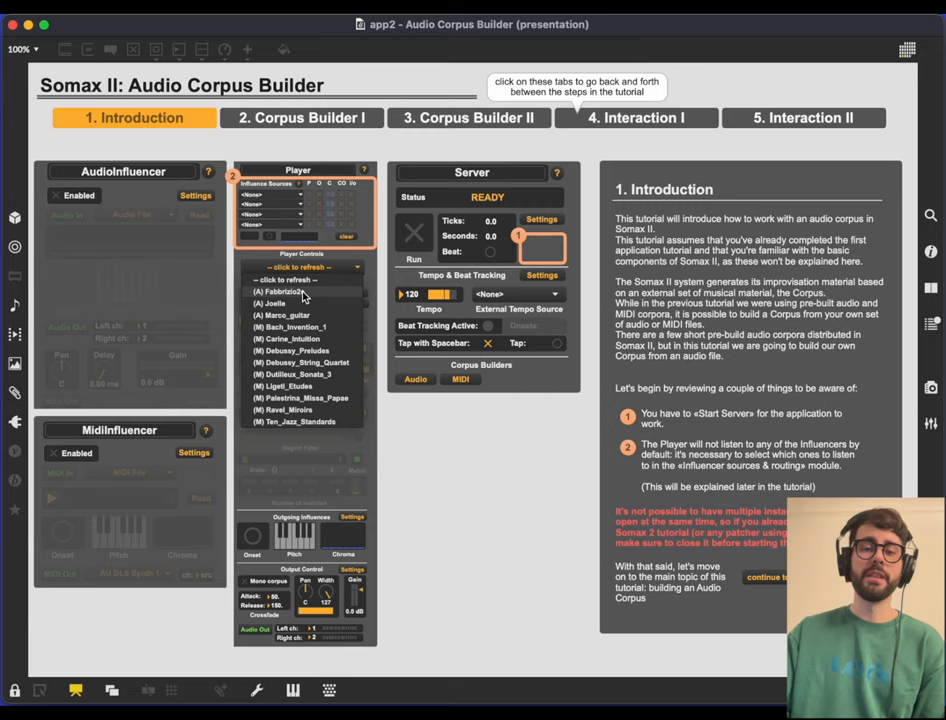
left_click(300, 267)
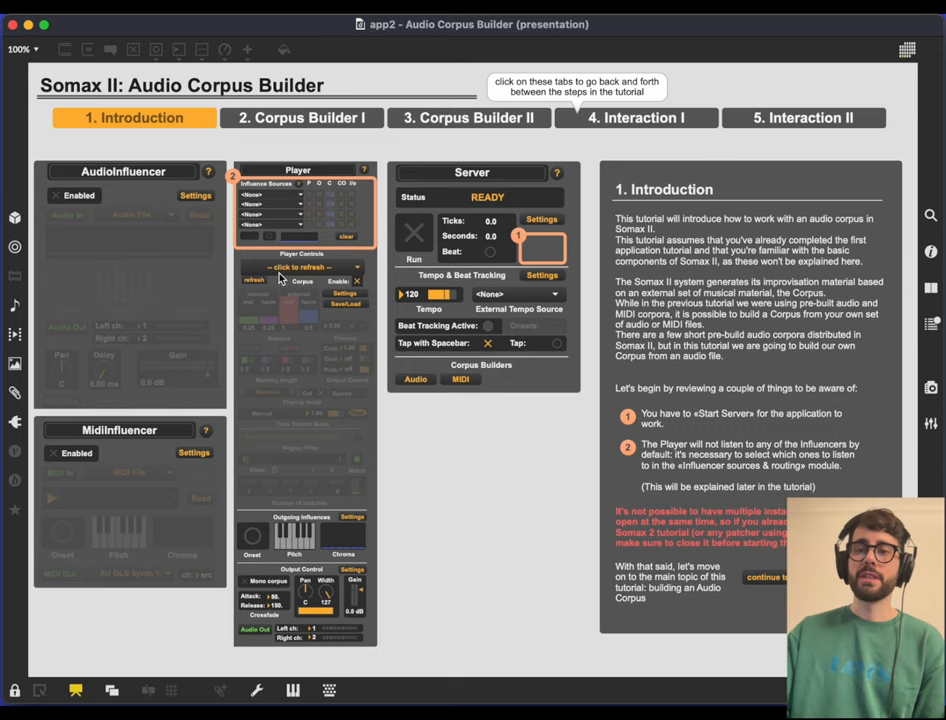
mouse_move(443, 441)
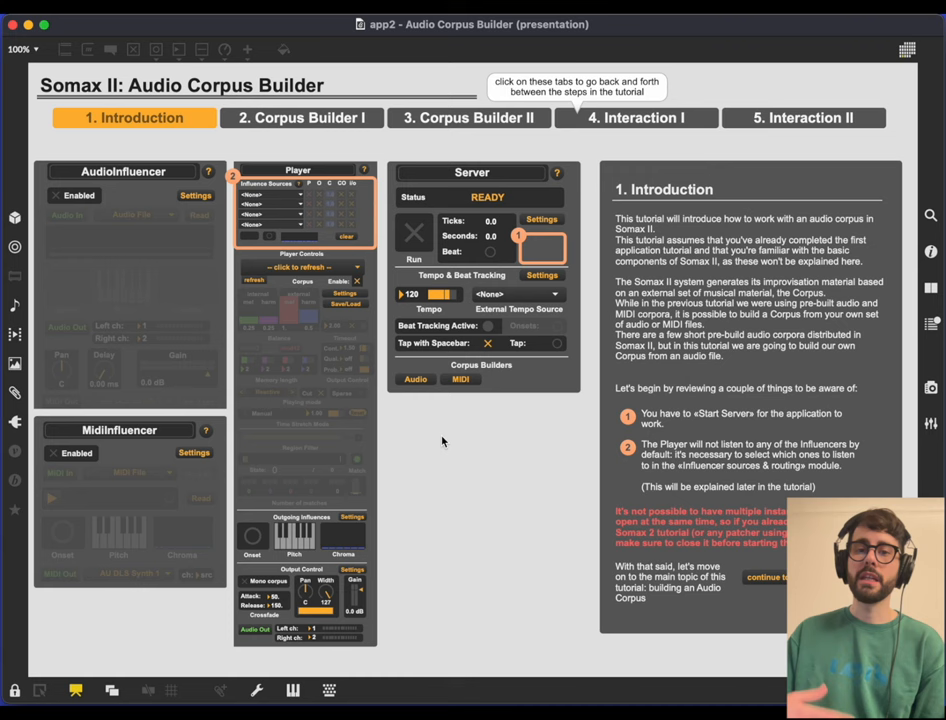
Step: Switch the tutorial to the '2. Corpus Builder I' step
left_click(301, 118)
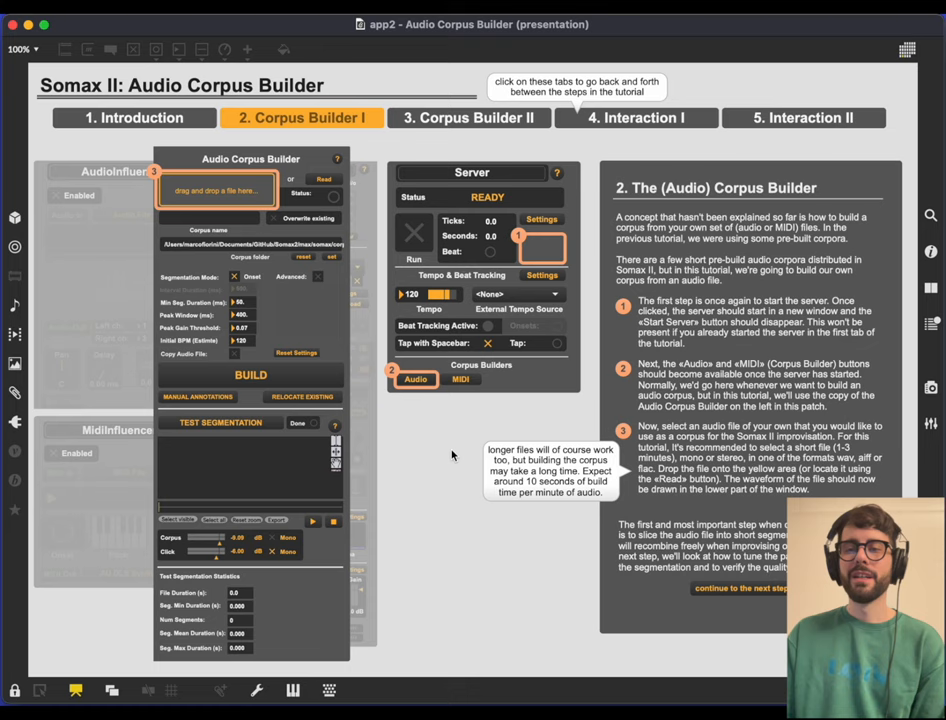
mouse_move(223, 375)
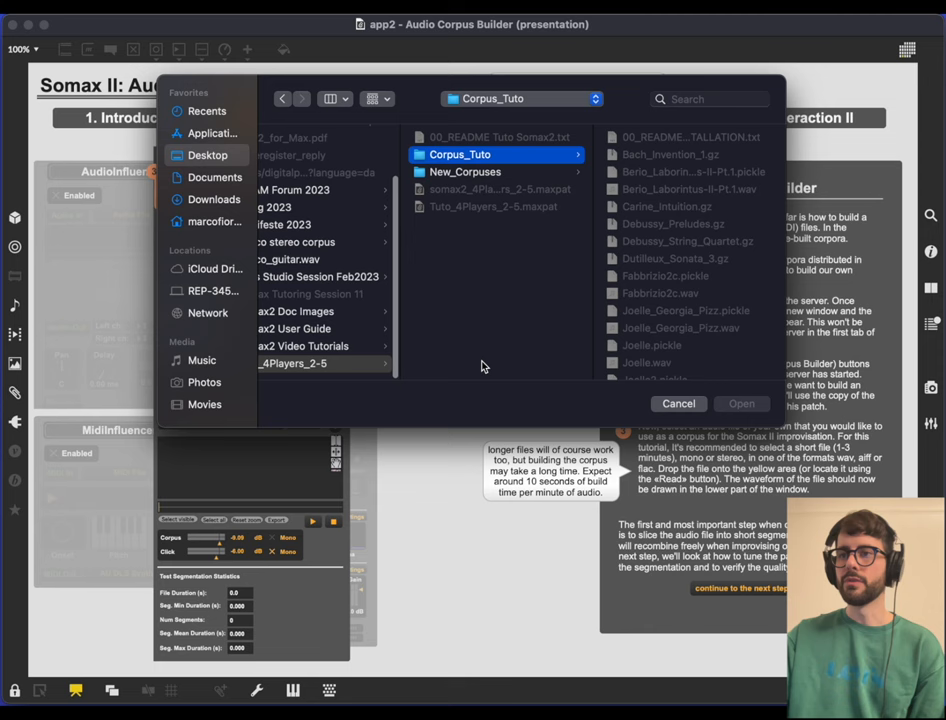
Step: Load Joelle_Georgia_Pizz.wav into the Audio Corpus Builder and move to Corpus Builder II
left_click(741, 403)
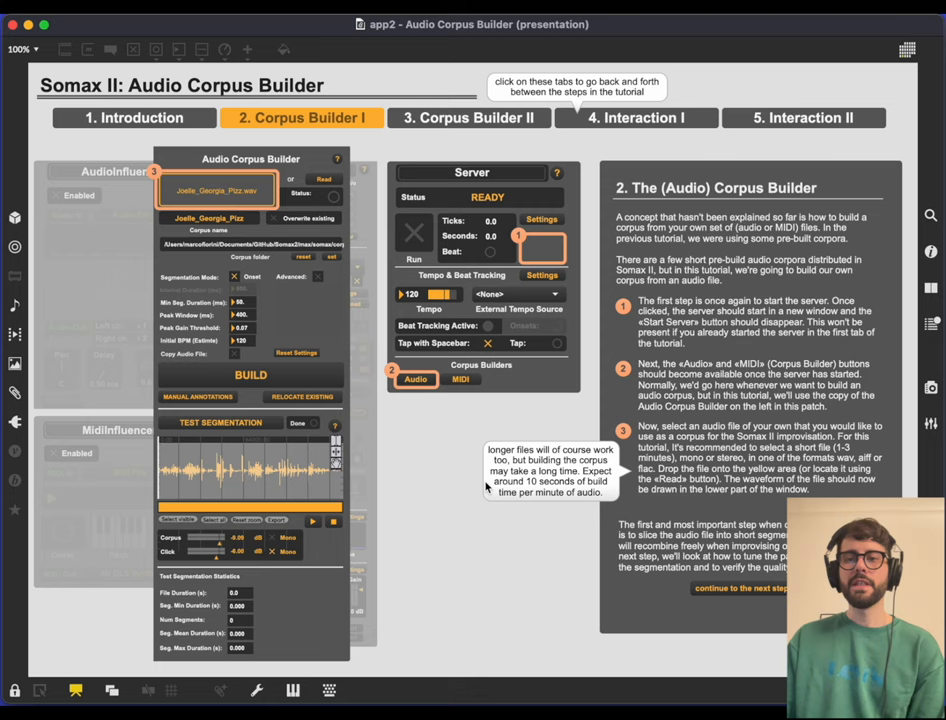
mouse_move(180, 421)
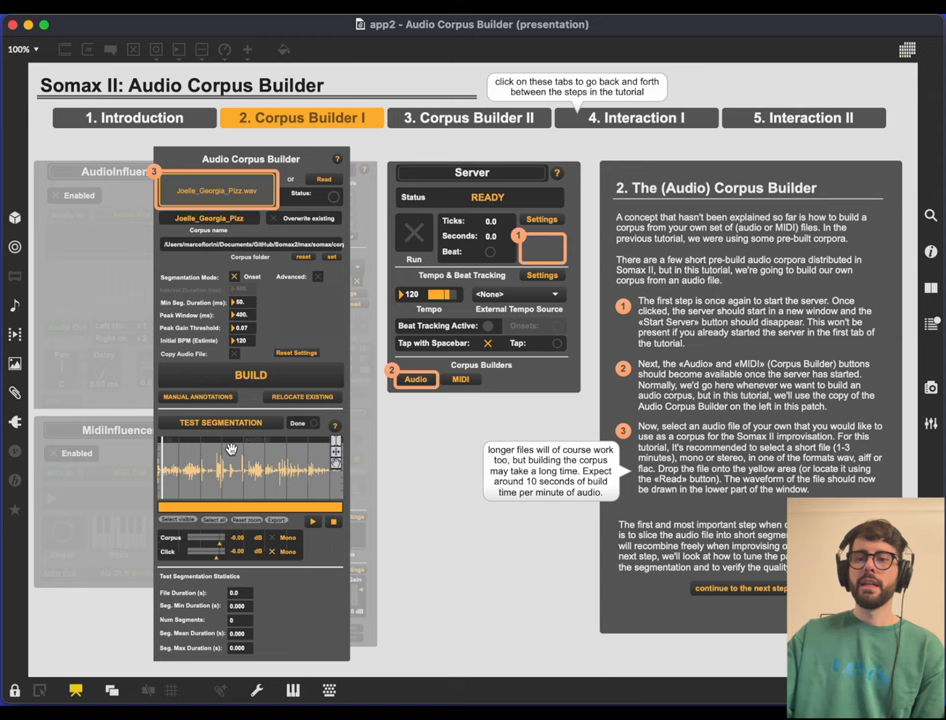
left_click(469, 117)
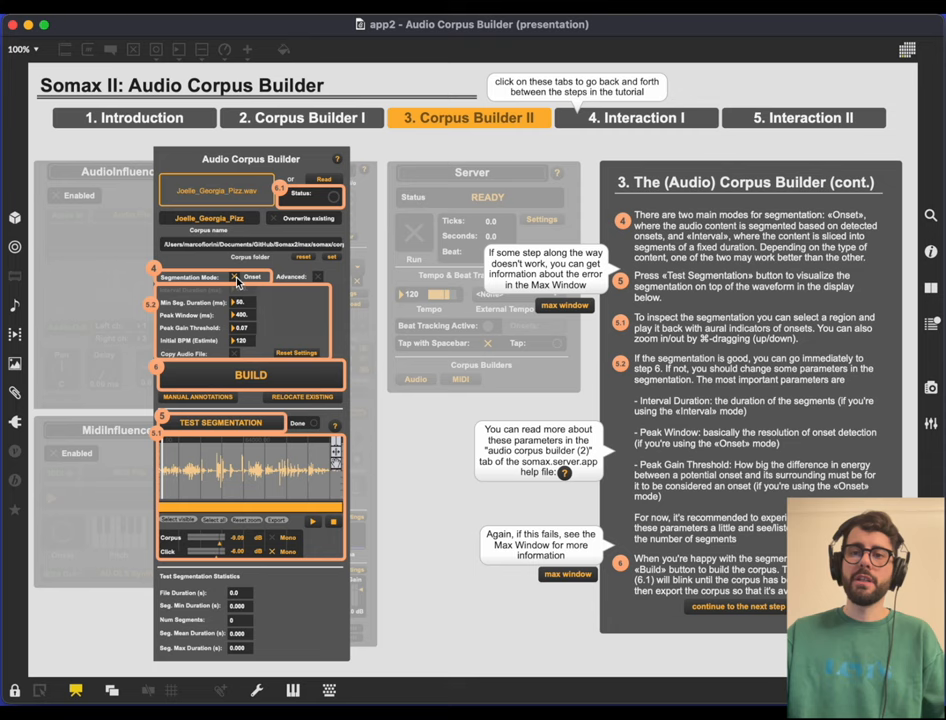
Step: Open the somax.server.app help file on its basic overview tab
left_click(250, 276)
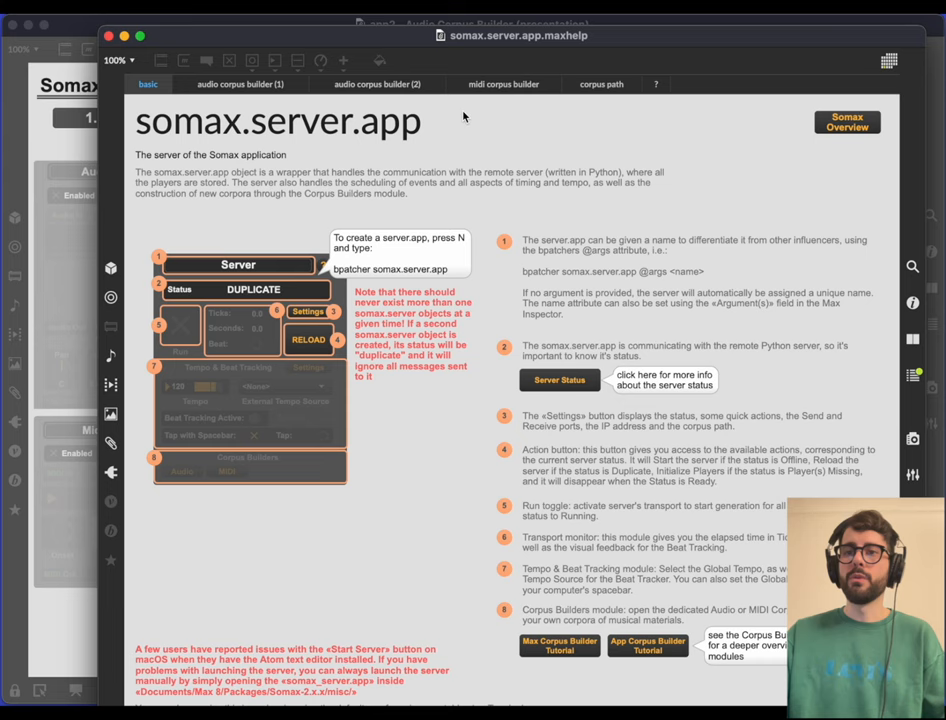
Step: View the 'audio corpus builder (2)' help page, then advance to Interaction I
left_click(377, 84)
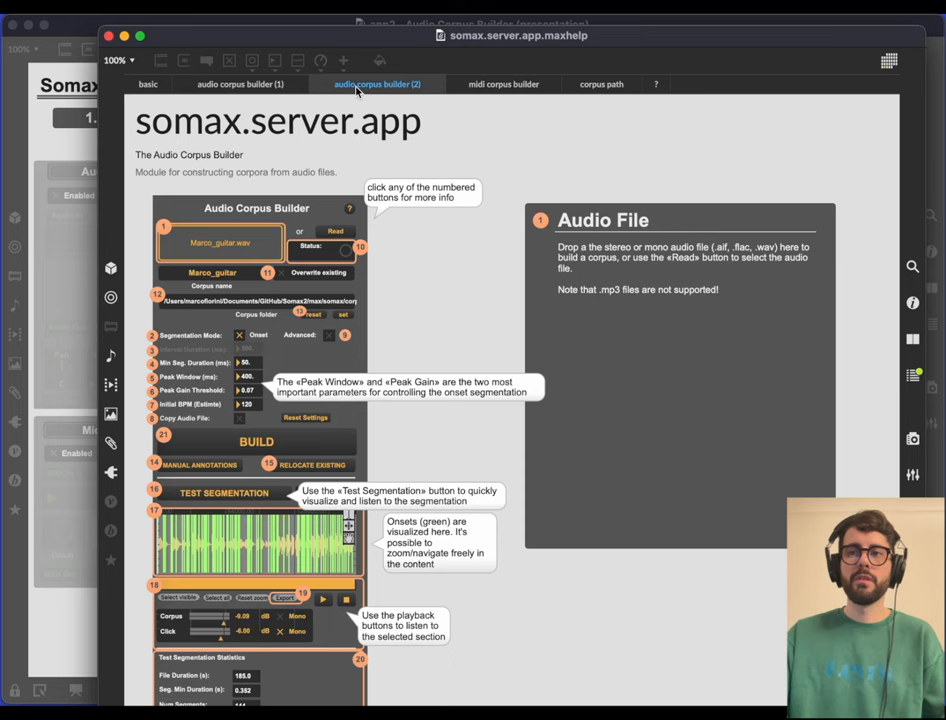
left_click(152, 362)
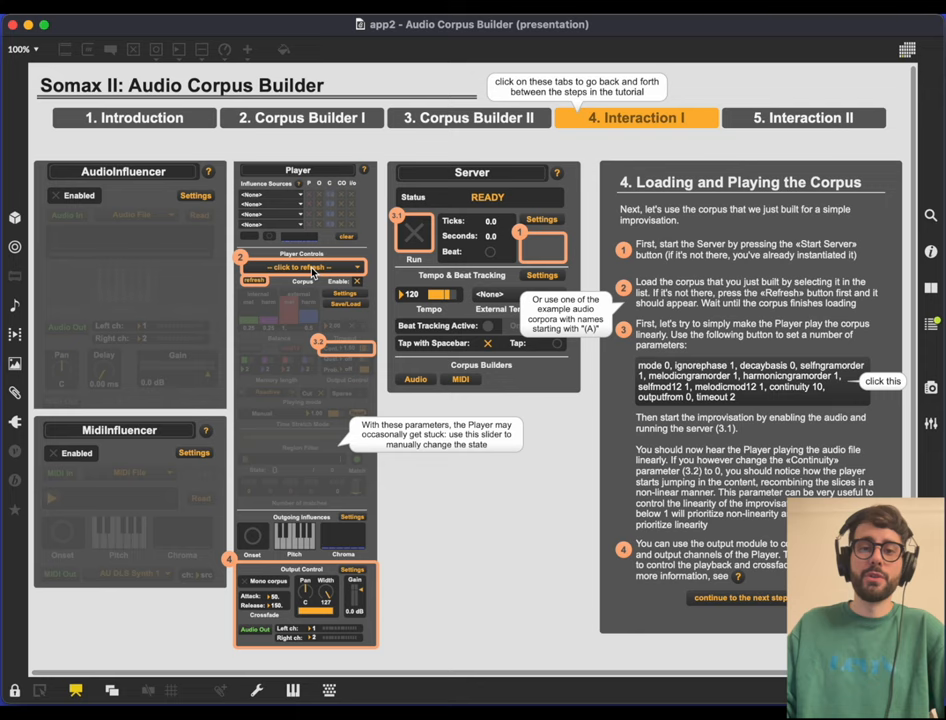
left_click(305, 267)
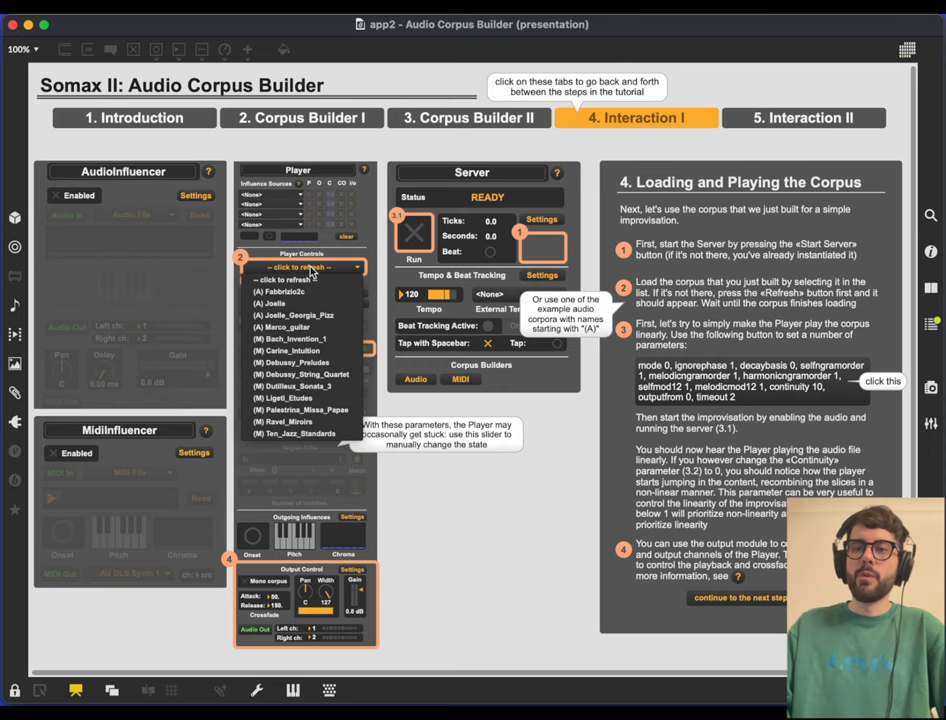
left_click(295, 297)
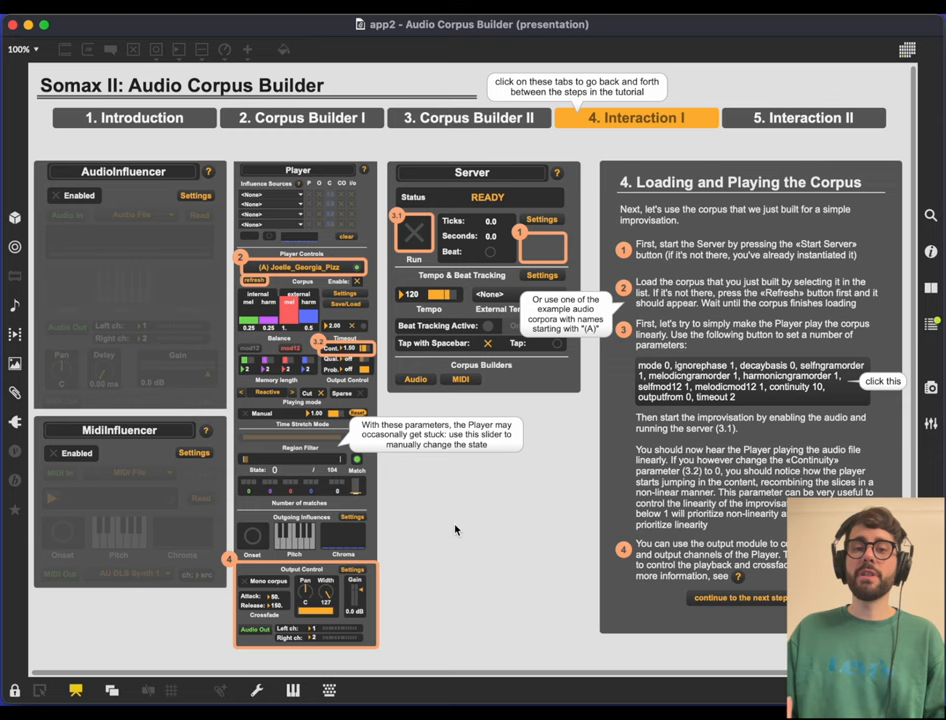
mouse_move(360, 290)
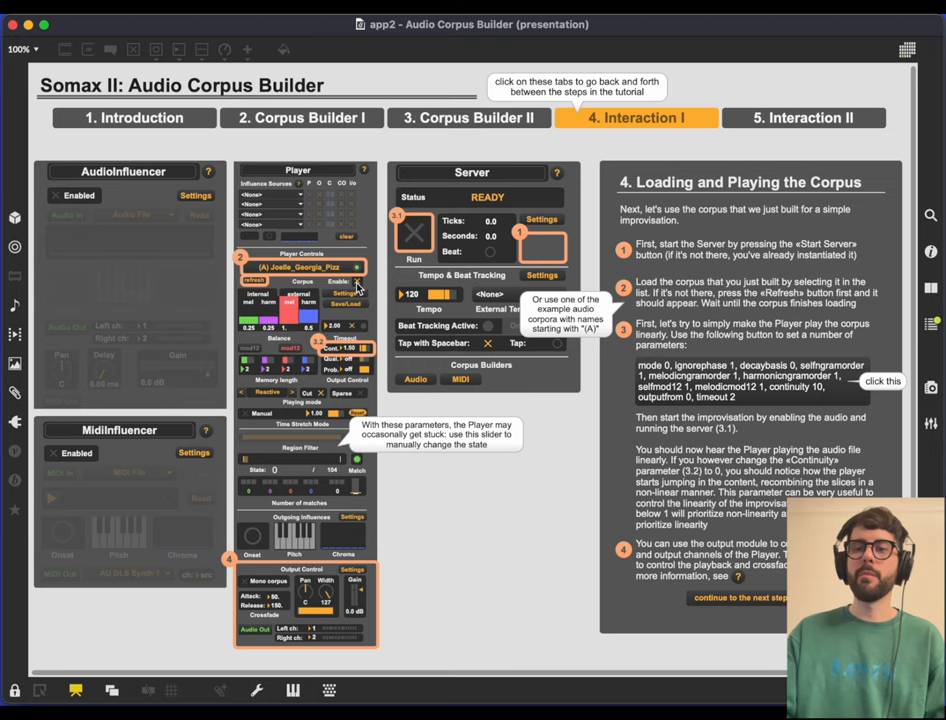
mouse_move(738, 403)
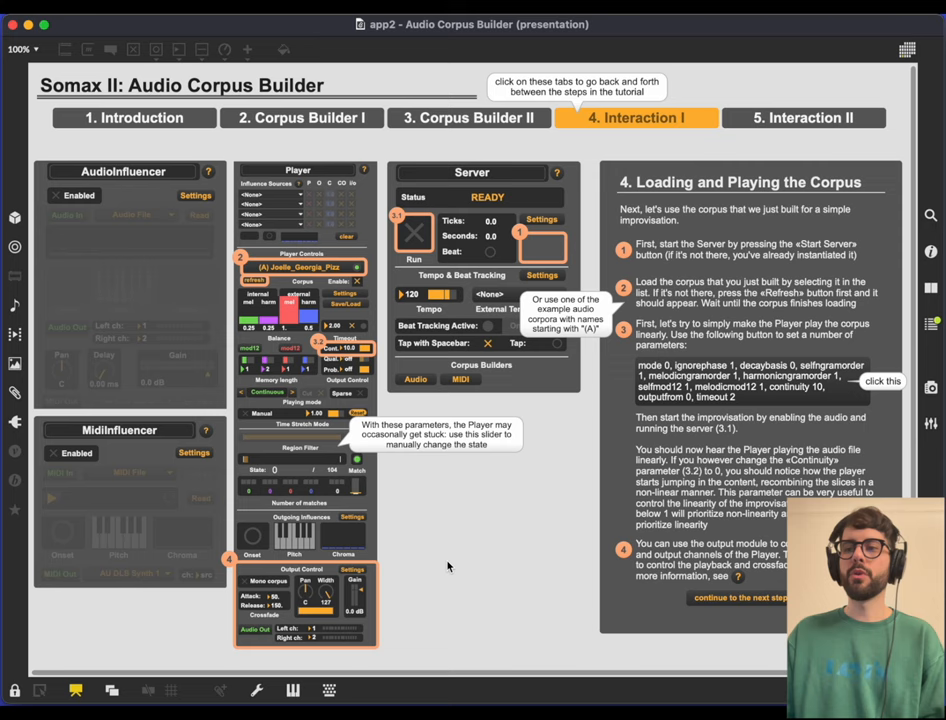
mouse_move(237, 412)
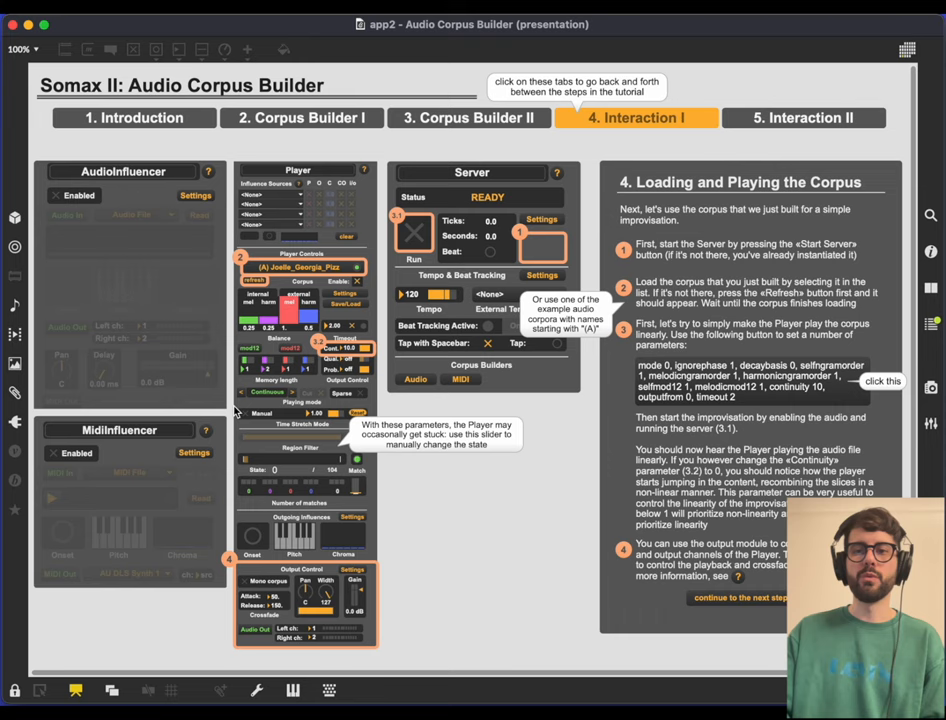
mouse_move(492, 505)
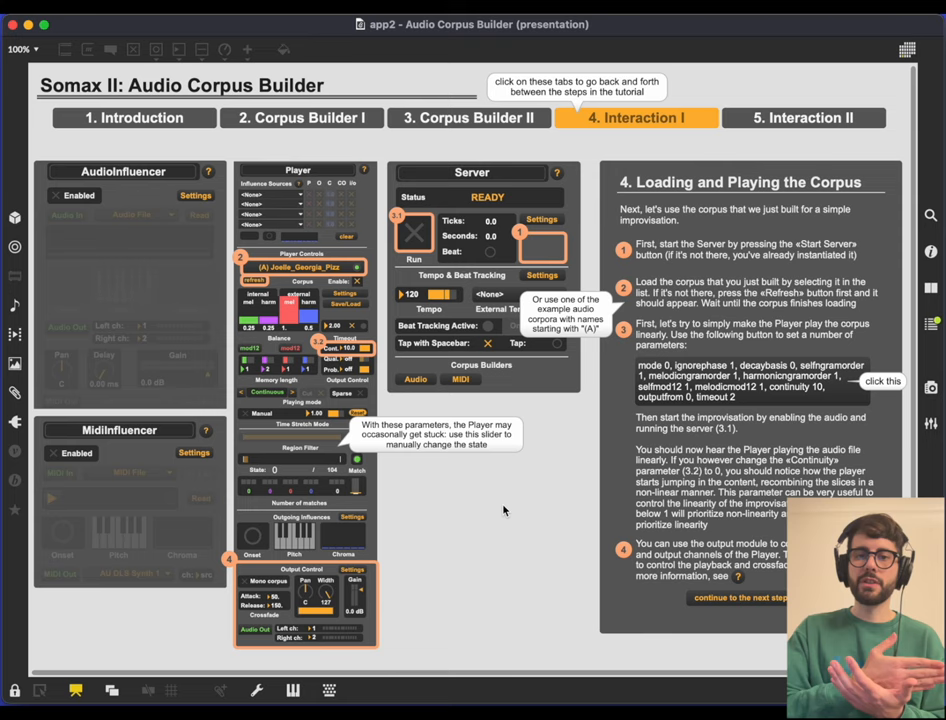
mouse_move(456, 529)
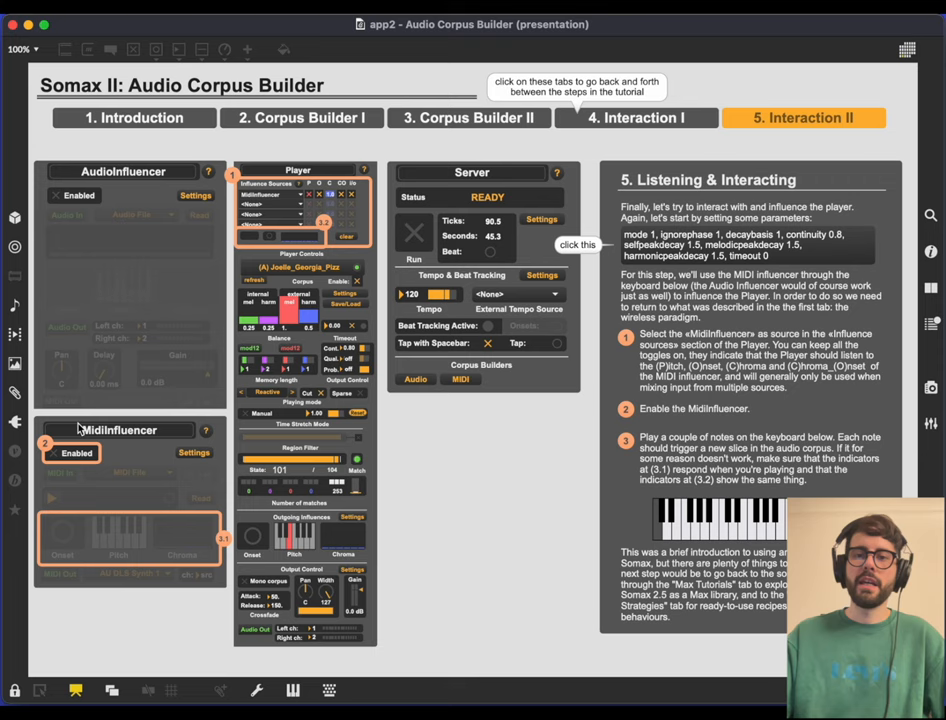
Step: Set MidiInfluencer as the Player's first influence source
left_click(53, 453)
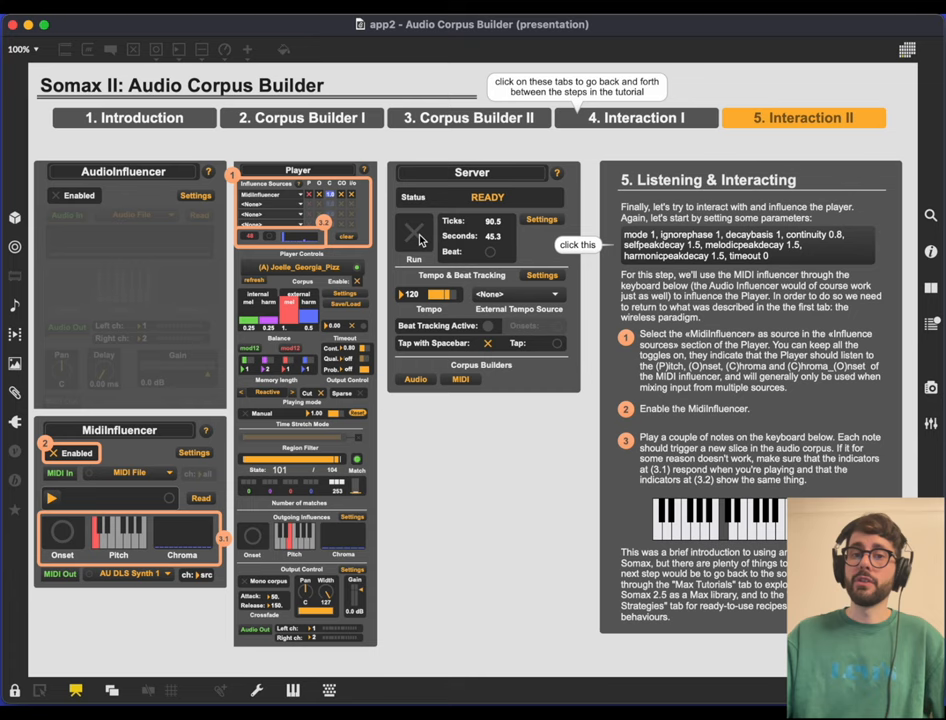
Step: Restart the Somax server with its clock reset to zero
left_click(414, 232)
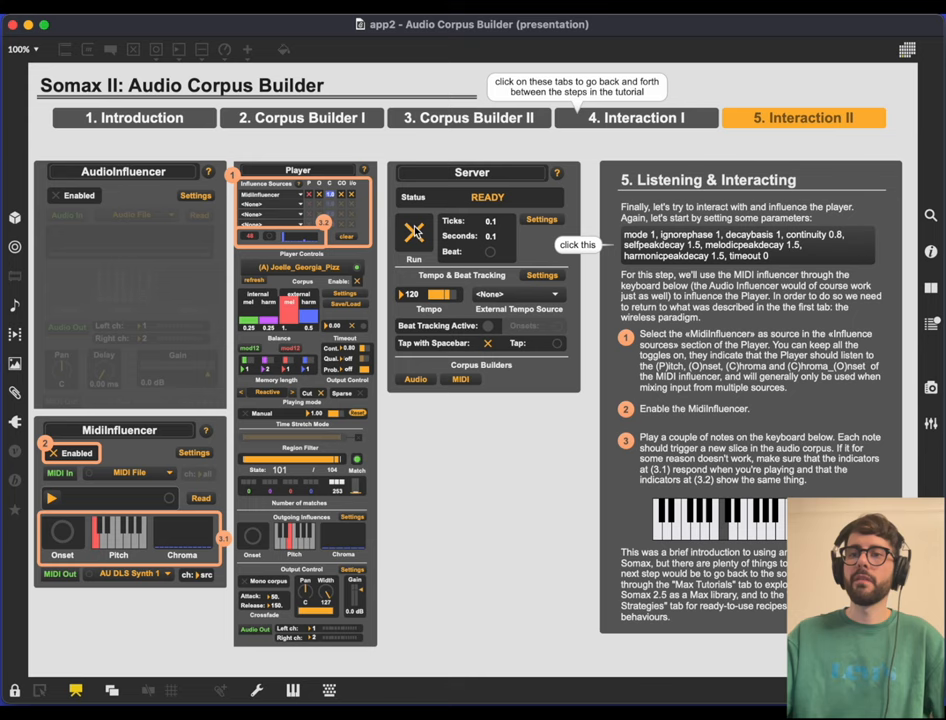
Step: Play a keyboard note so the Player's pitch and chroma indicators respond
left_click(414, 233)
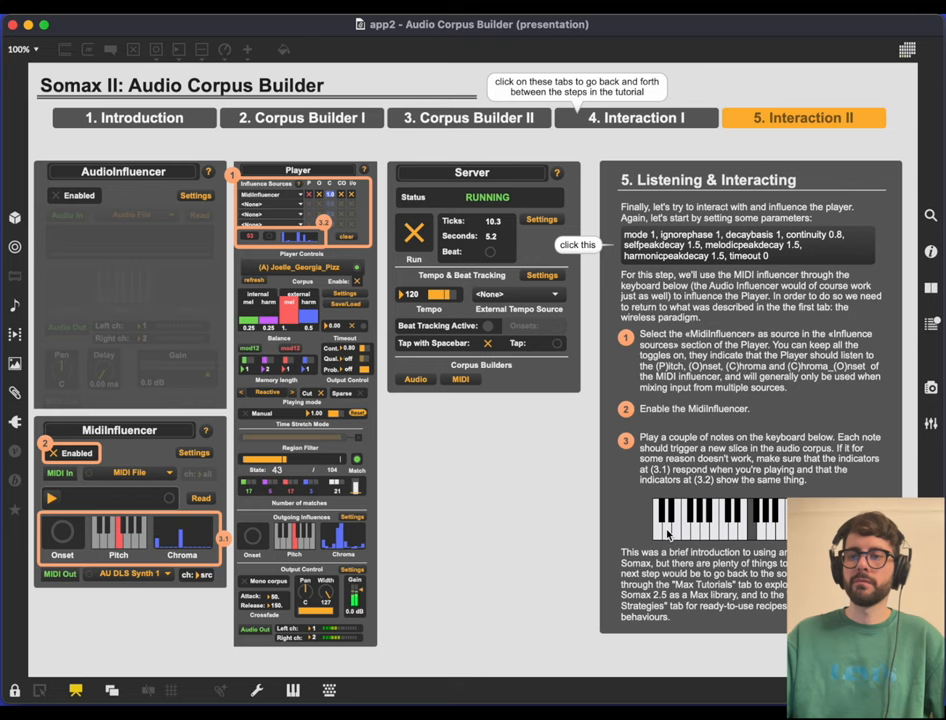